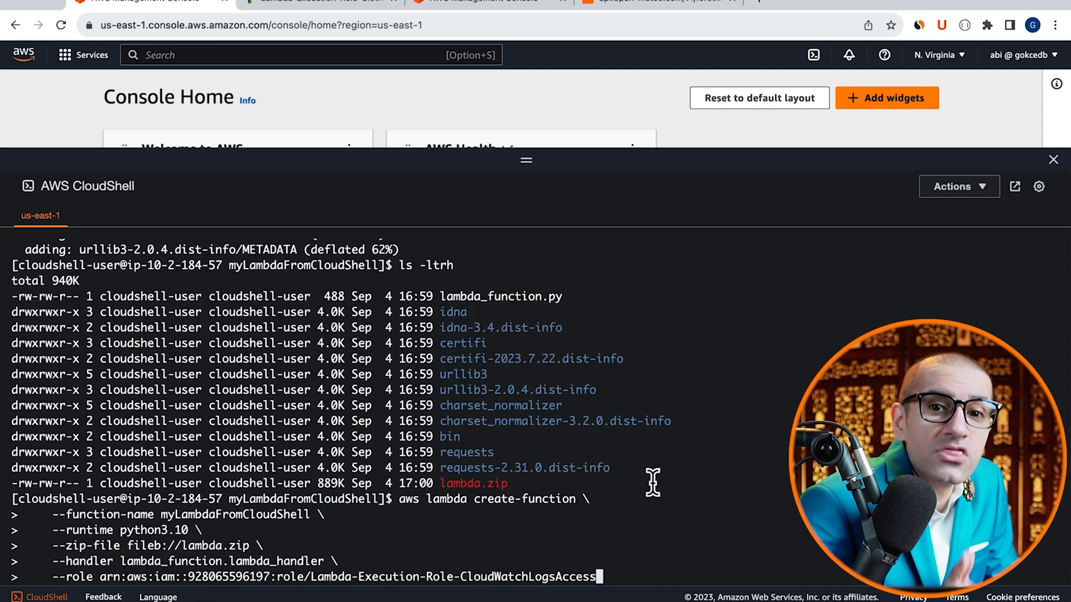
- End the open CloudShell terminal session, leaving AWS Console Home on screen
key("Return")
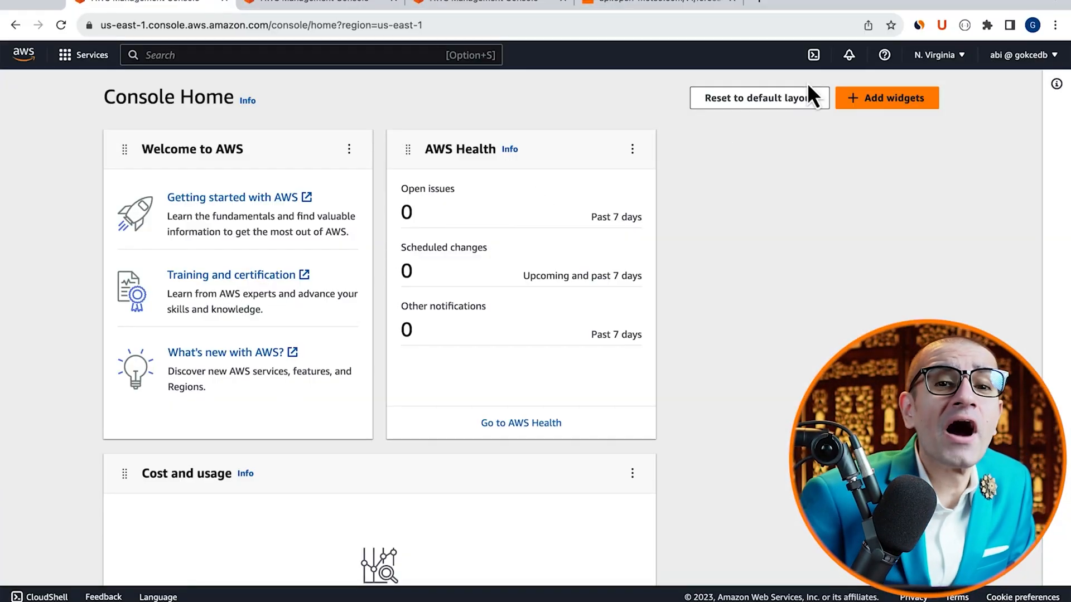
- Start a new CloudShell session, create and enter myLambdaFromCloudShell, and edit lambda_function.py in vim
left_click(813, 55)
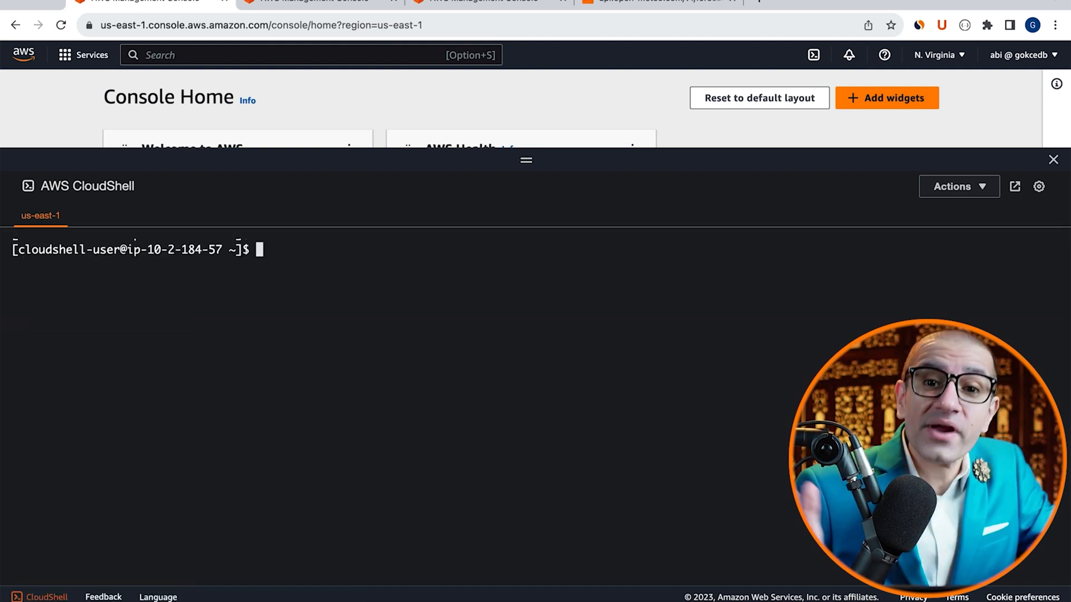
type("mkdir myLambdaFromCloudShell")
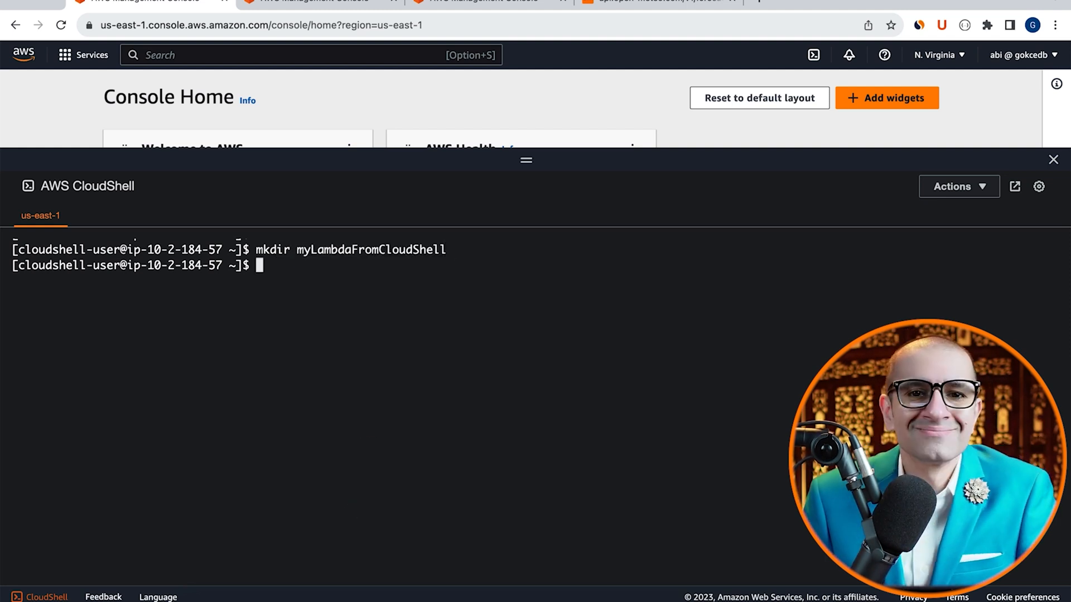
type("cd")
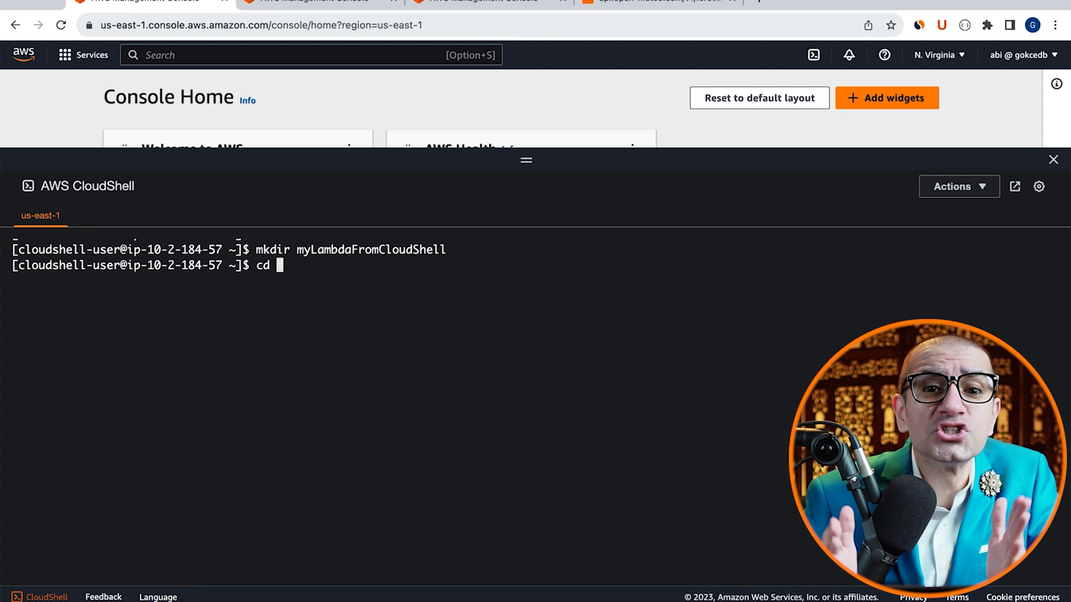
type("myLambdaFromCloudShell/")
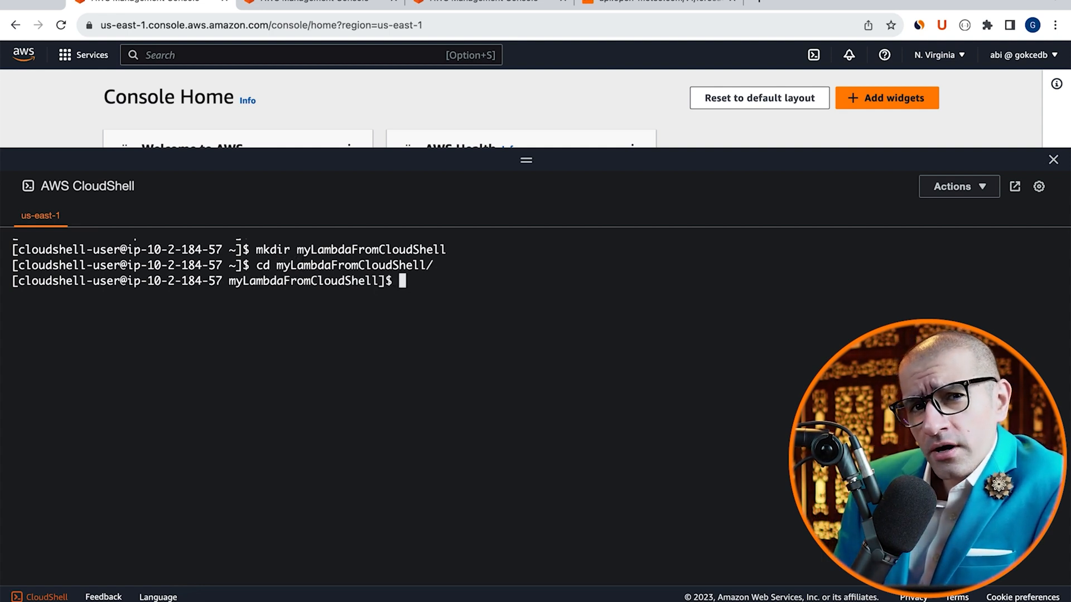
type("vim")
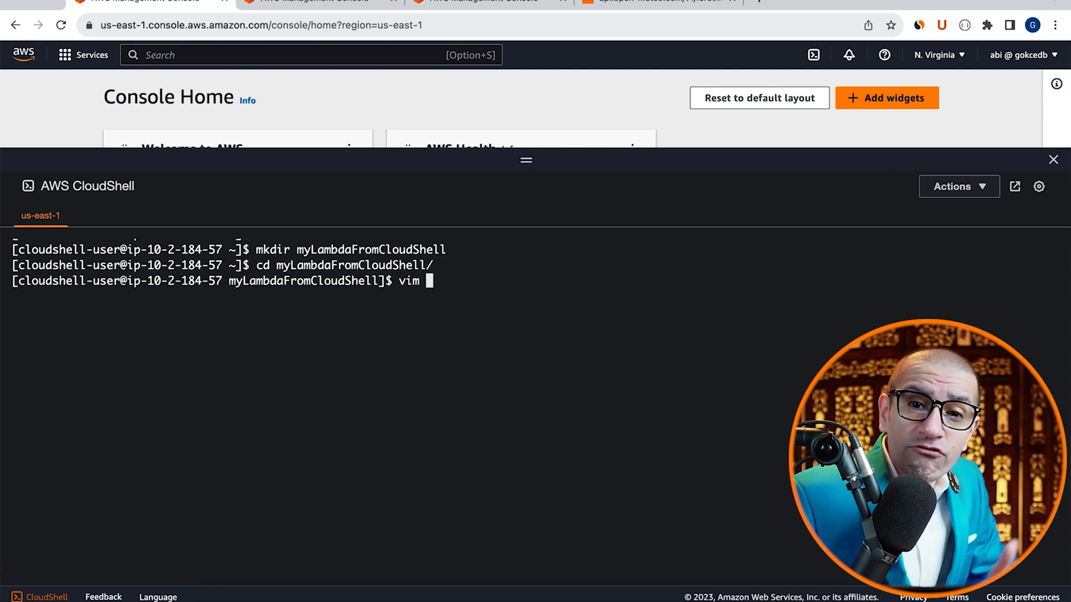
type("lambda_")
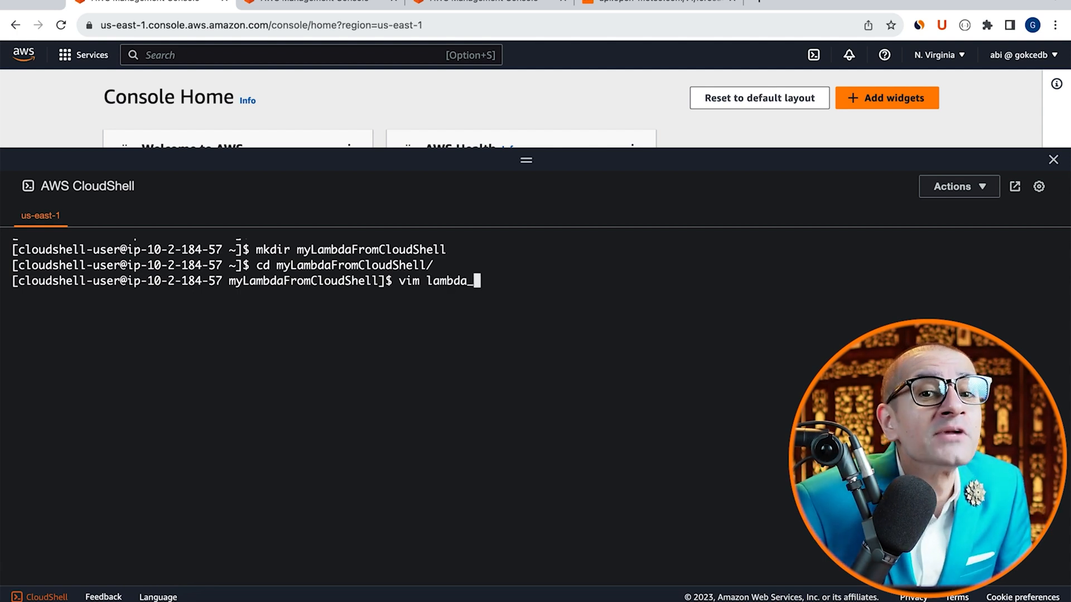
type("function.py")
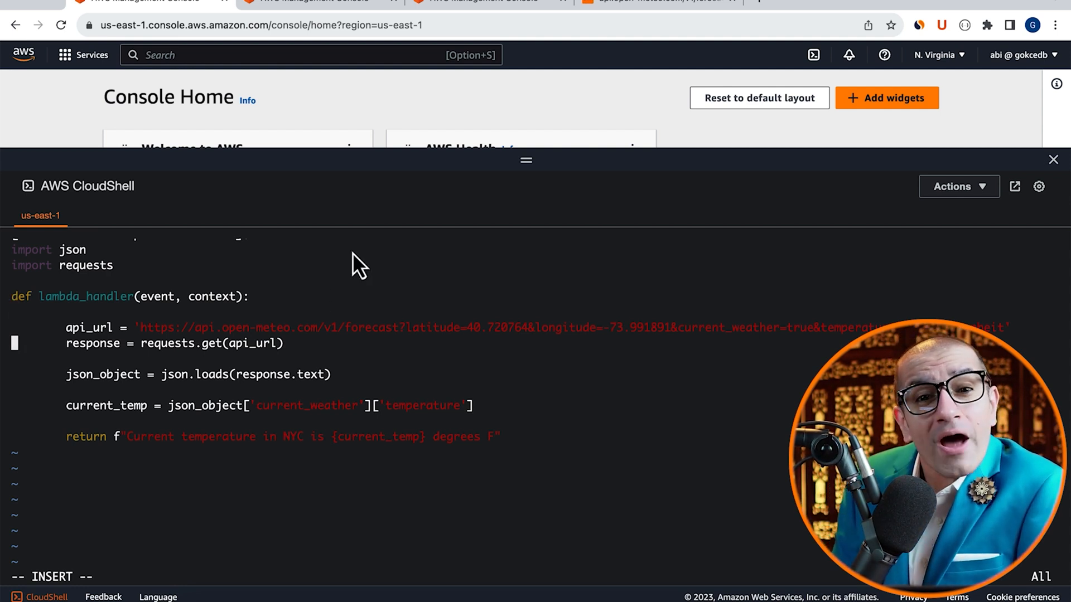
- Preview the Open-Meteo API response for NYC temperature in a browser tab
left_click(656, 2)
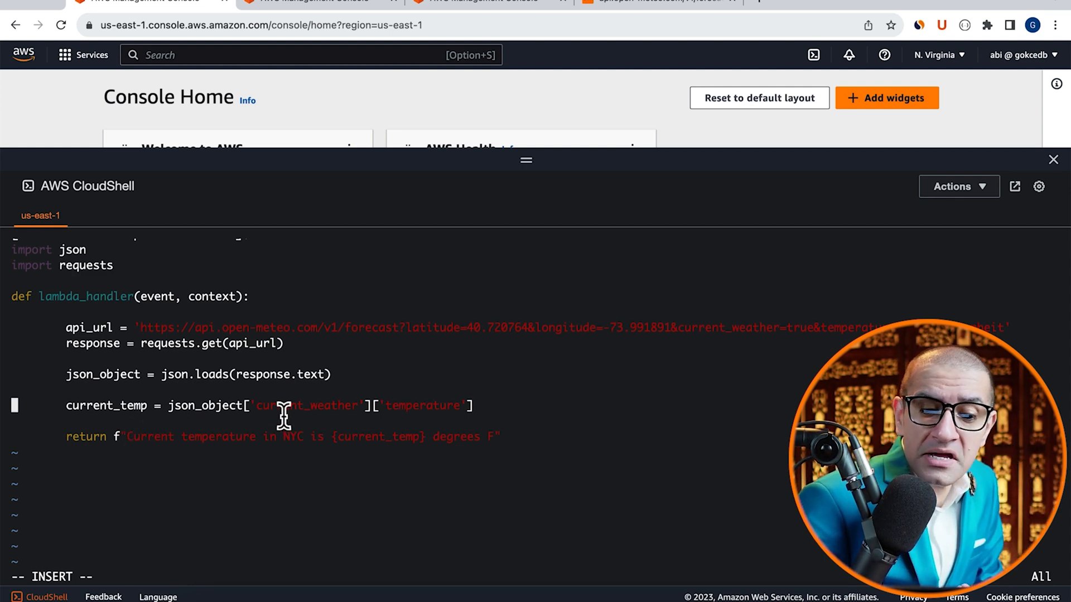
left_click(656, 1)
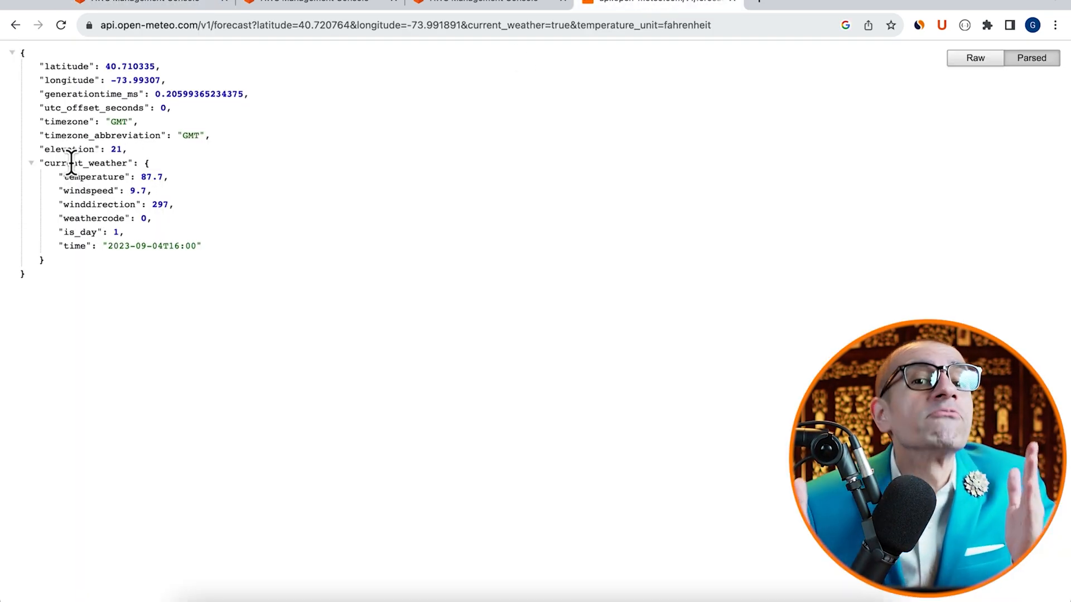
left_click(141, 1)
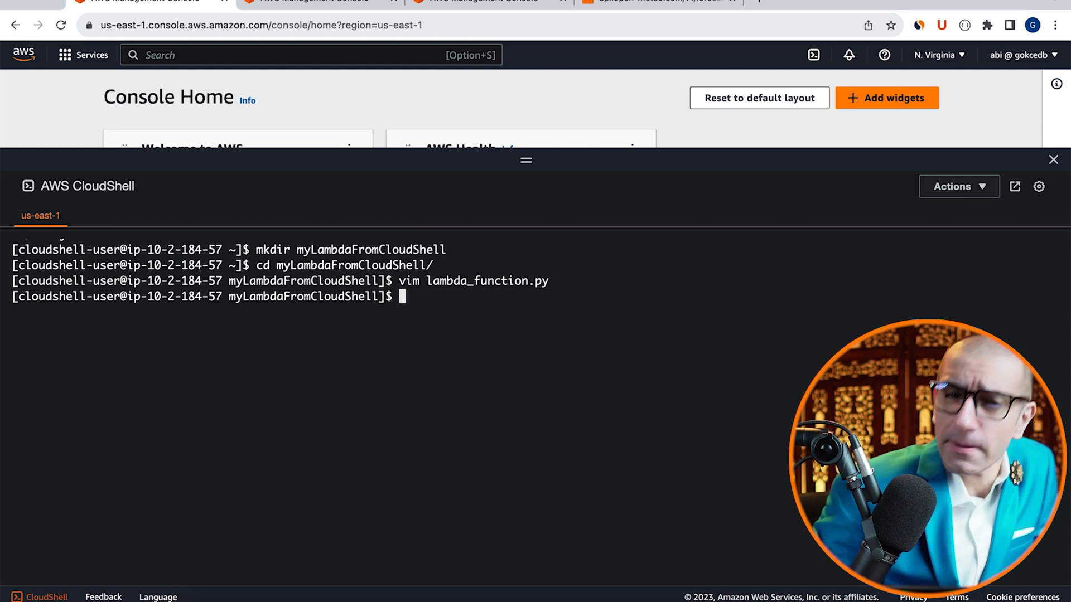
- Install requests into the folder with pip3 and zip everything into lambda.zip, checking with ls -ltrh
type("pip3 install requests --target .")
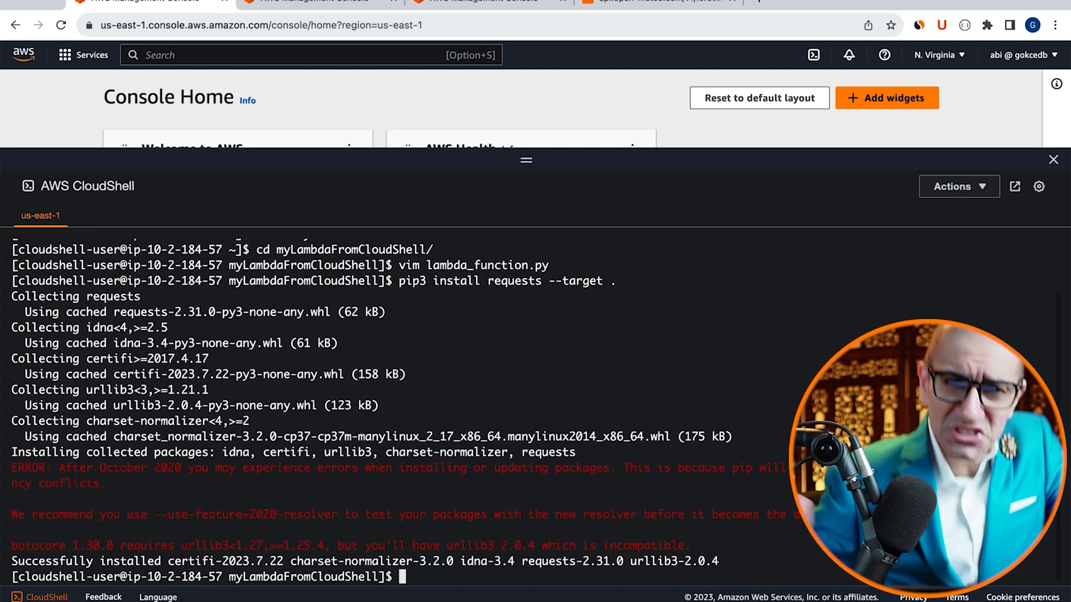
type("ls -ltrh")
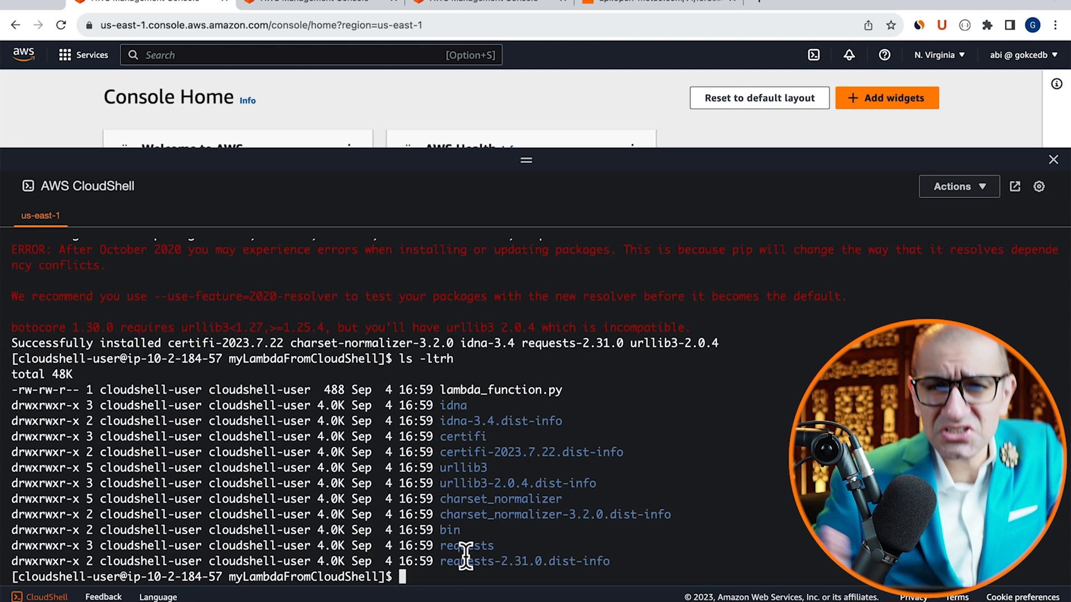
mouse_move(562, 540)
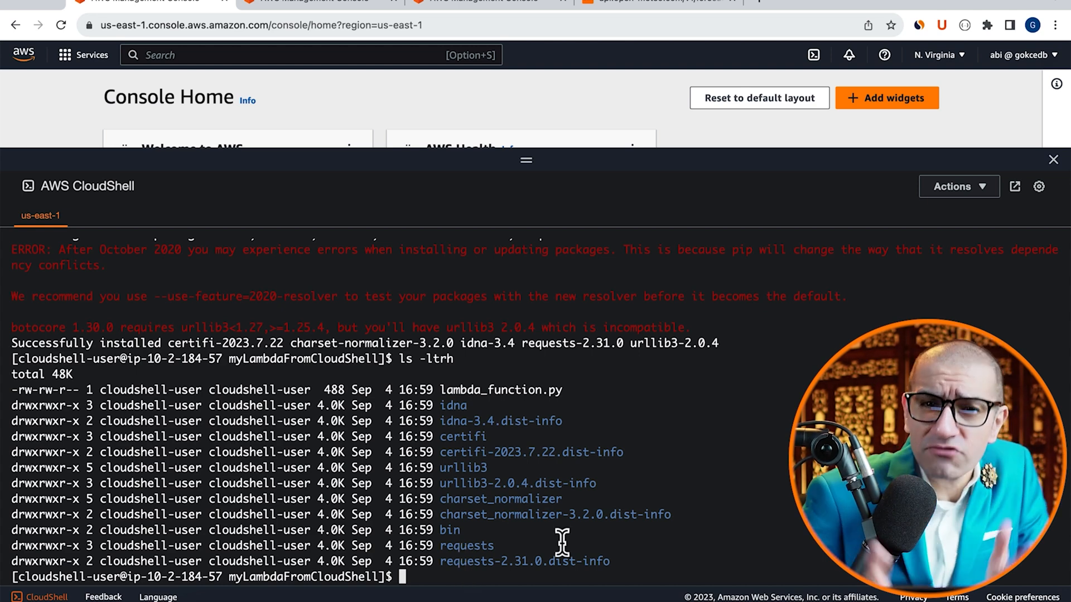
type("zip")
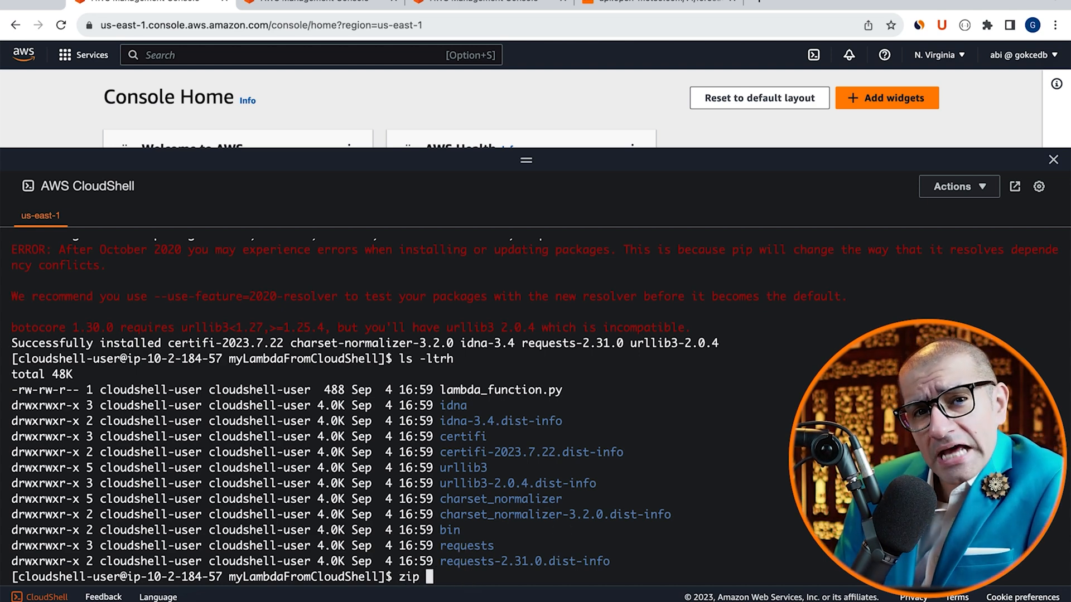
type("lambda")
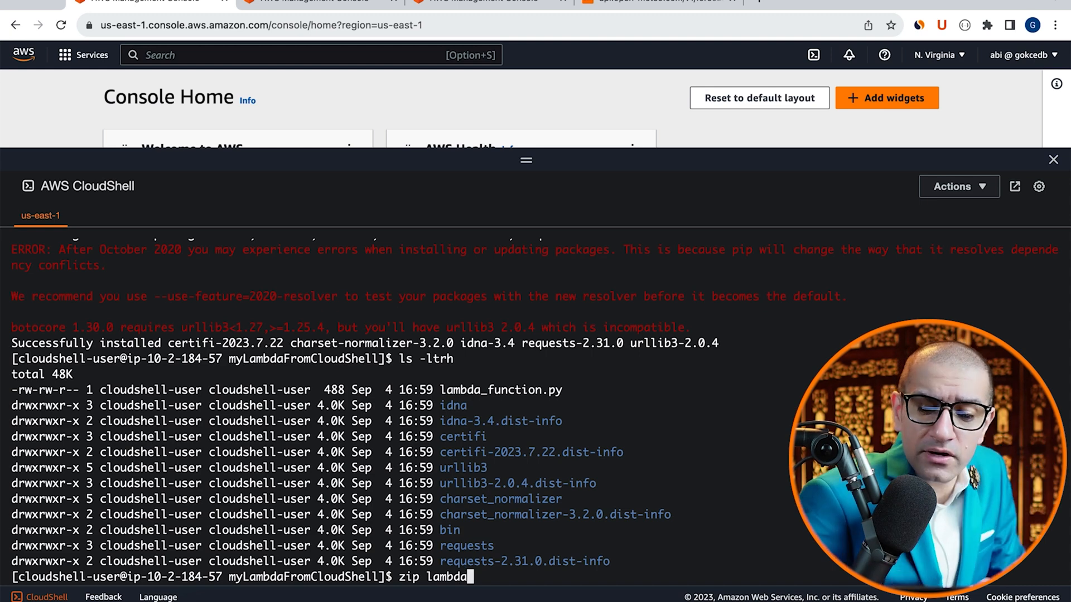
type("_fun")
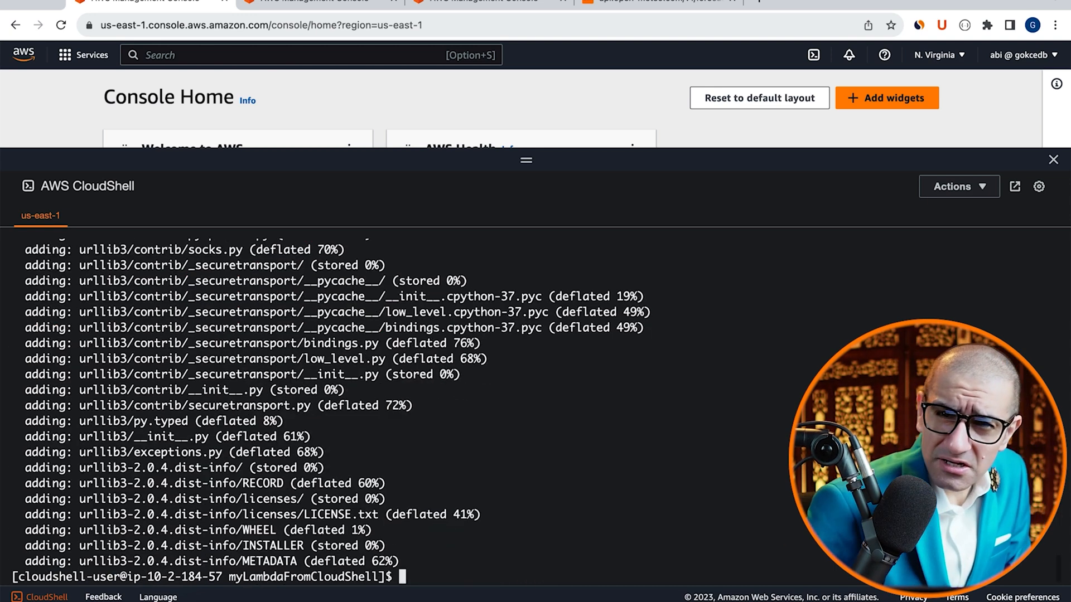
type("ls -ltrh")
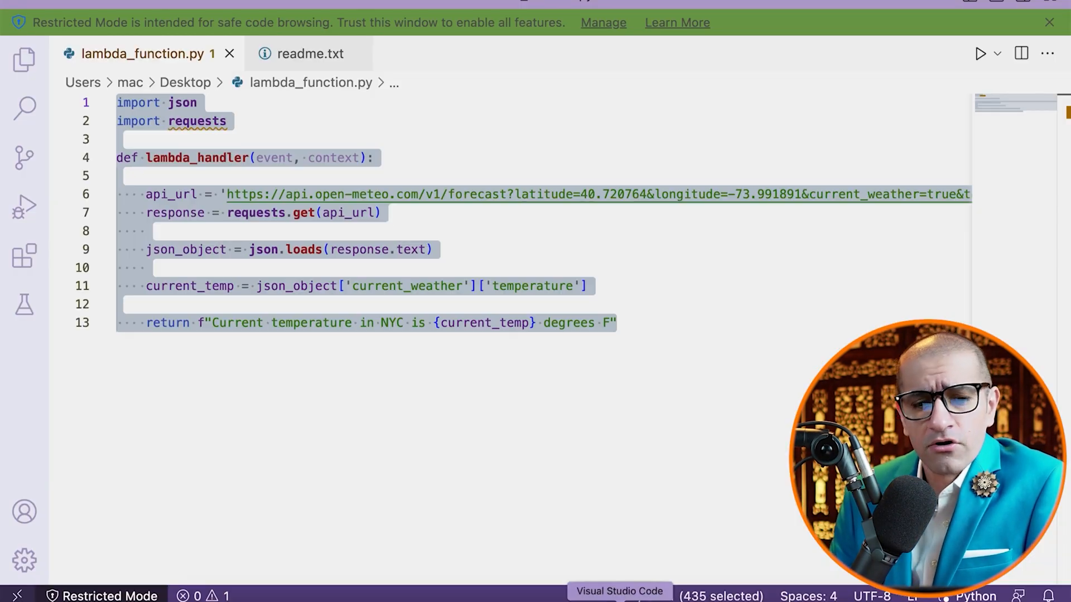
- Check that readme.txt's create-function handler matches lambda_handler in lambda_function.py
left_click(309, 54)
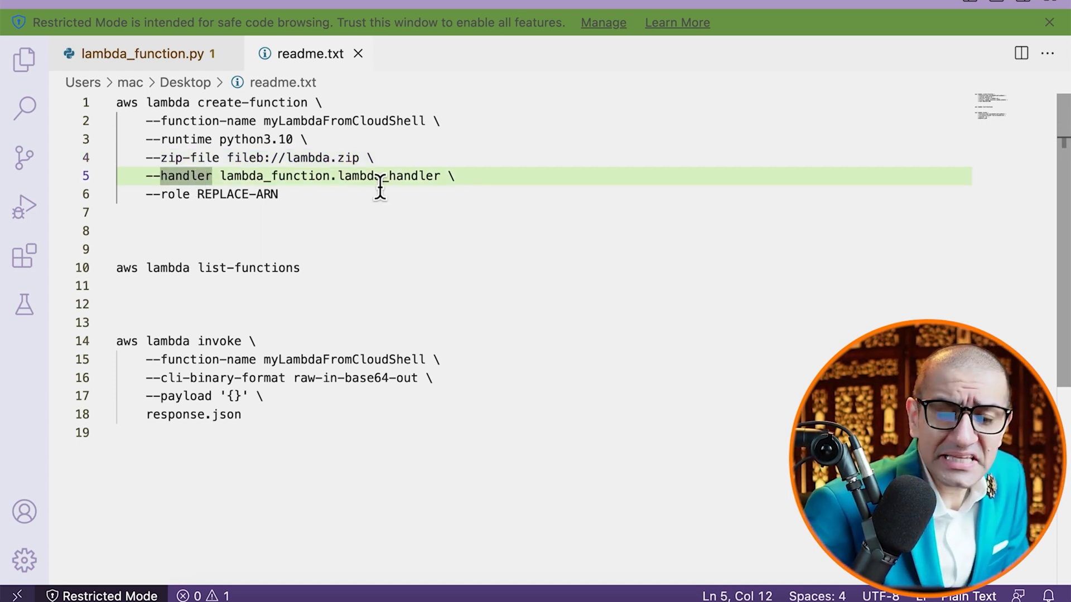
mouse_move(195, 65)
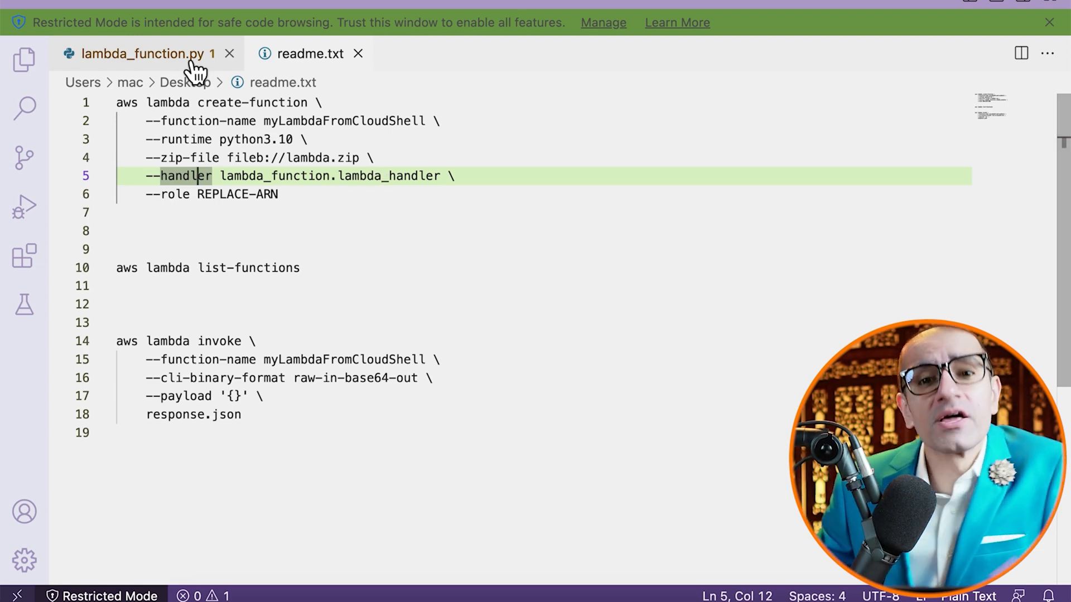
left_click(137, 54)
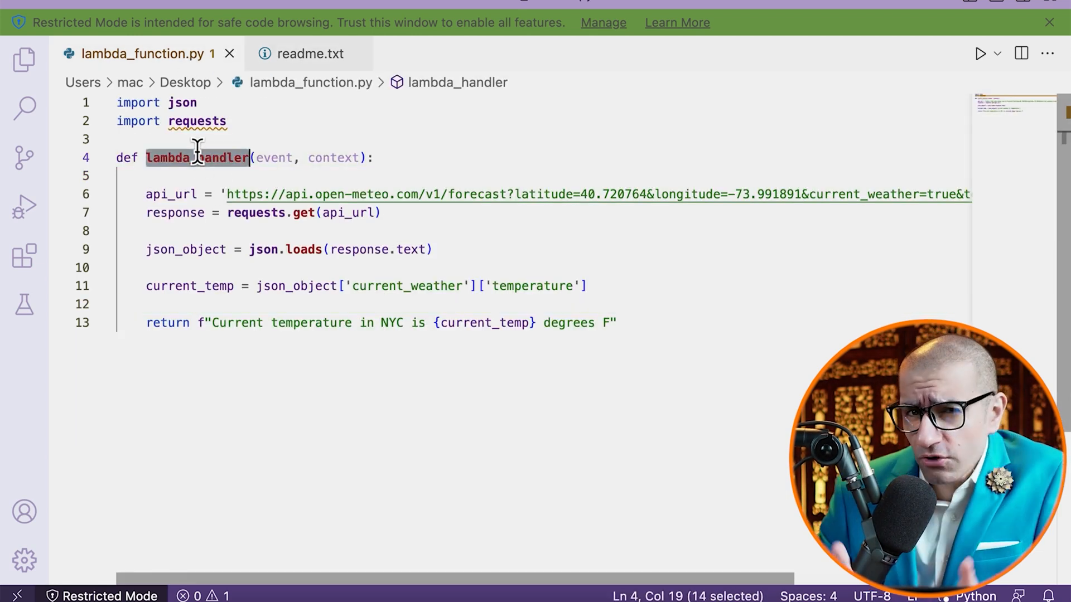
left_click(309, 54)
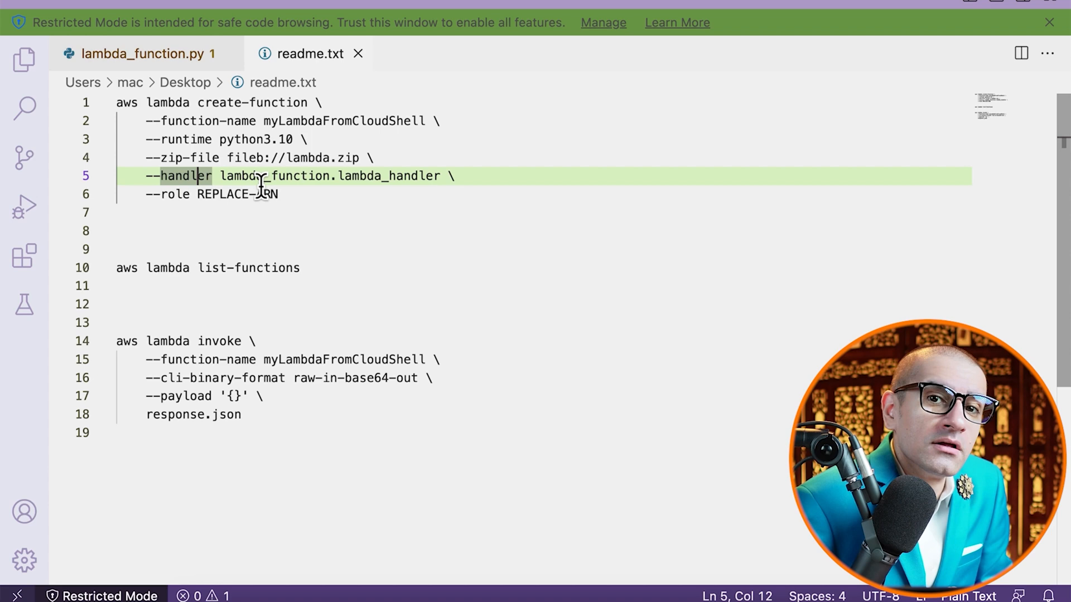
left_click(205, 194)
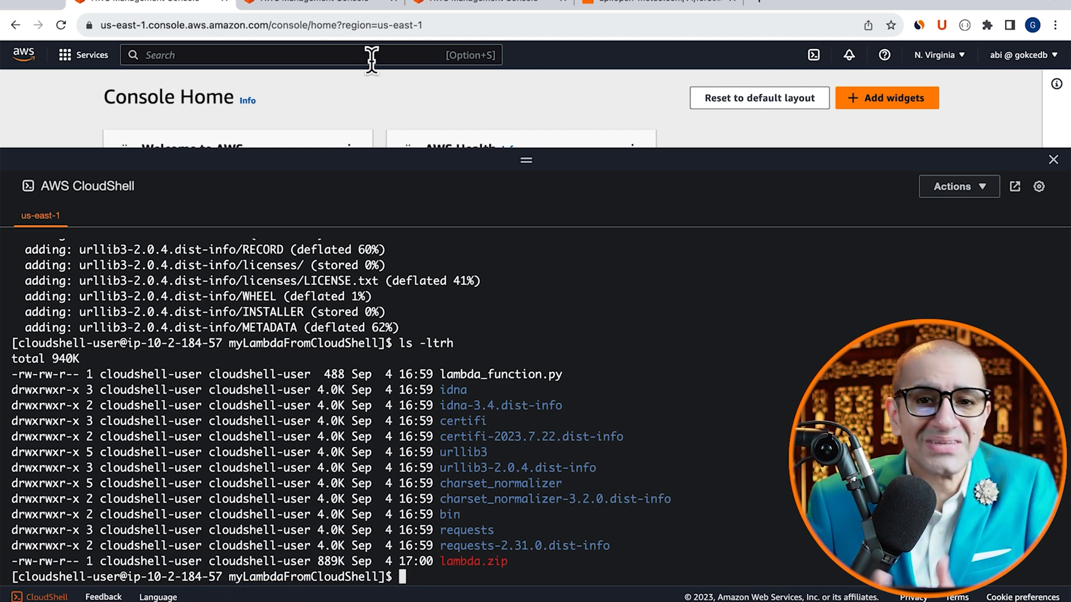
- Create IAM role Lambda-Execution-Role-CloudWatchLogsAccess for Lambda with CloudWatch Logs access, and view it
type("iam")
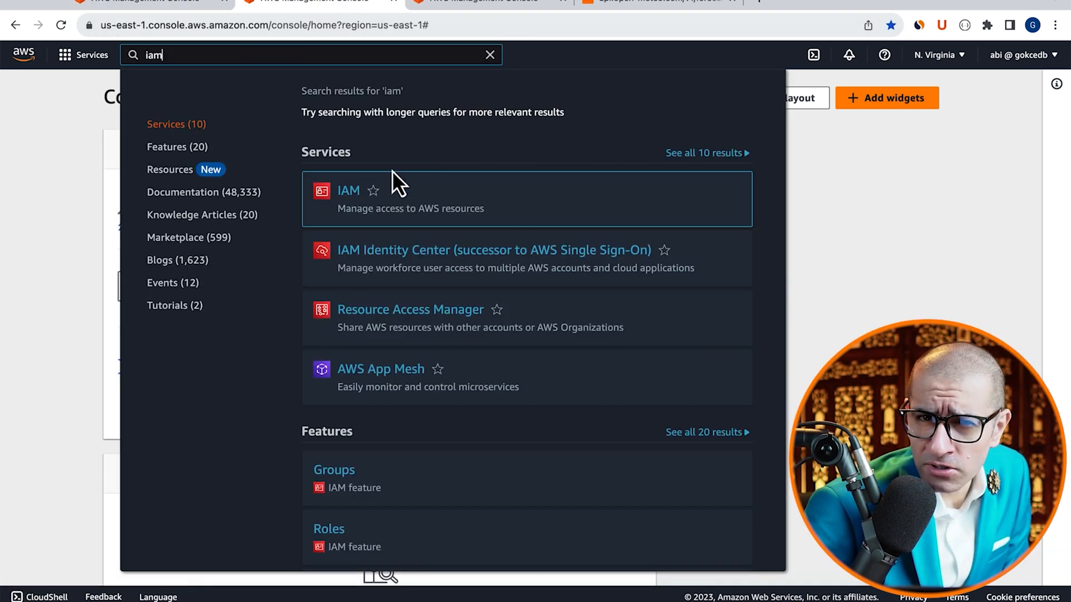
left_click(348, 190)
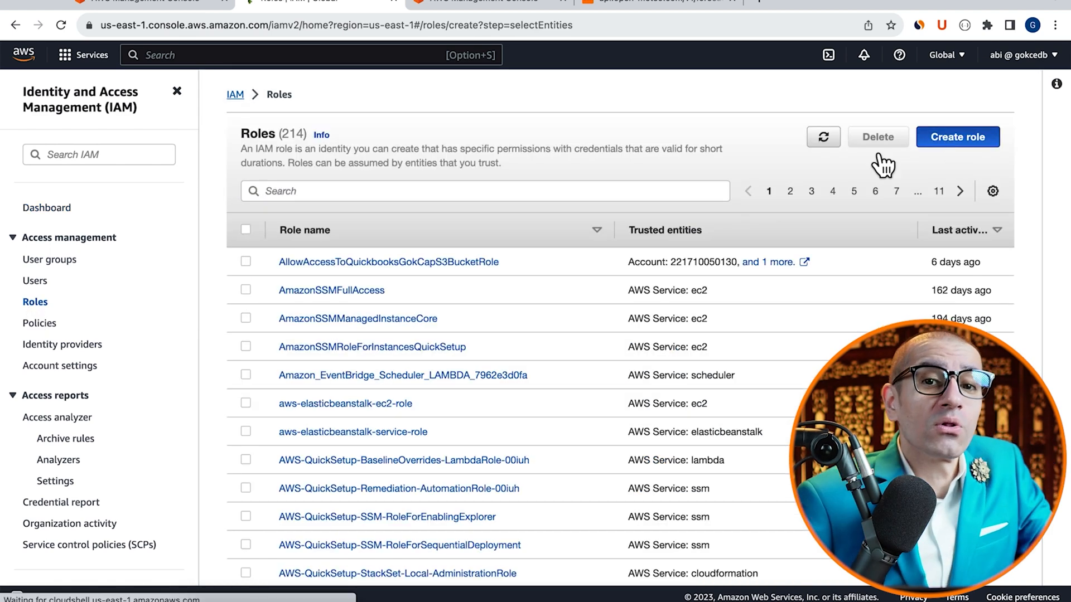
left_click(957, 136)
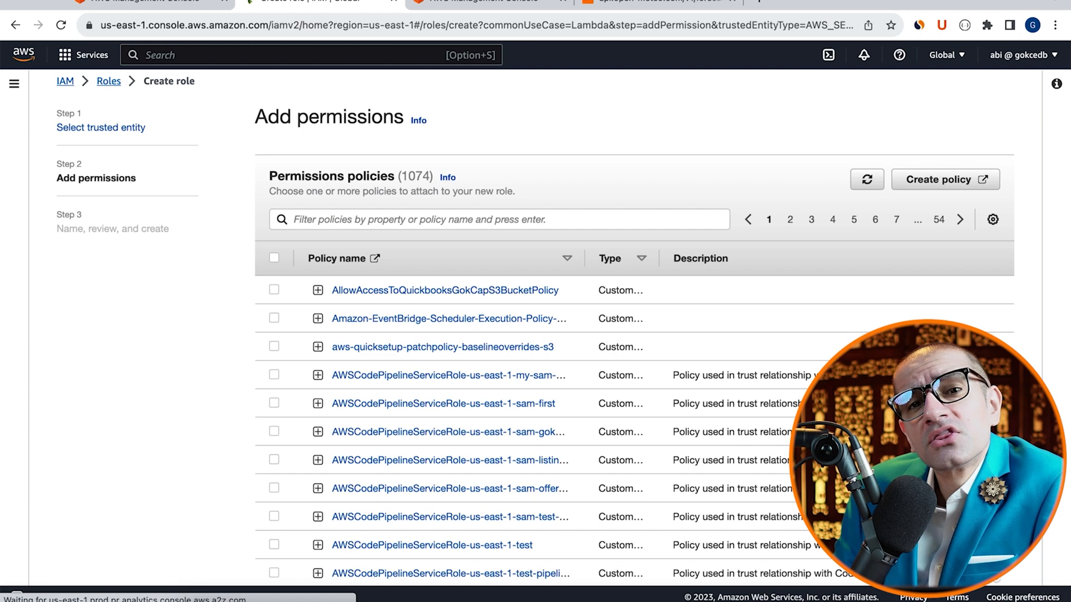
type("clou")
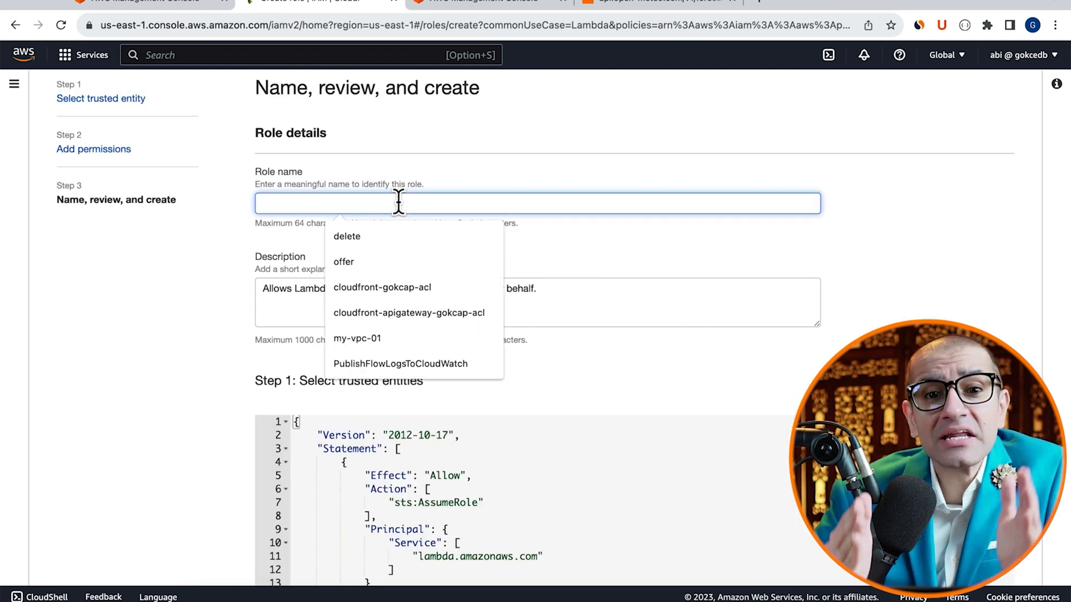
type("Lambda-Execution-Role-CloudWatchLogs")
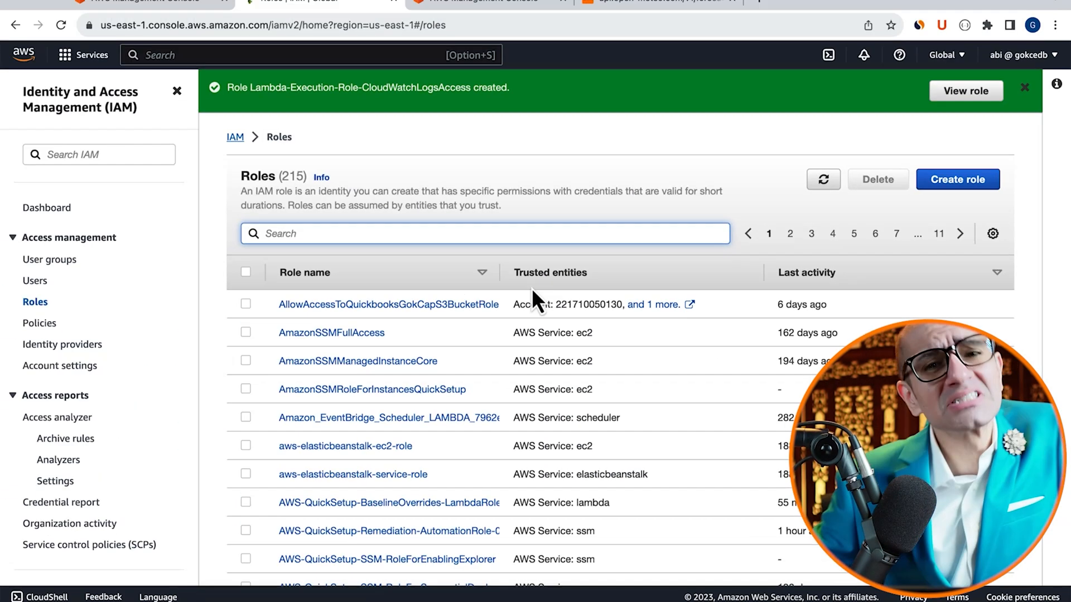
left_click(965, 90)
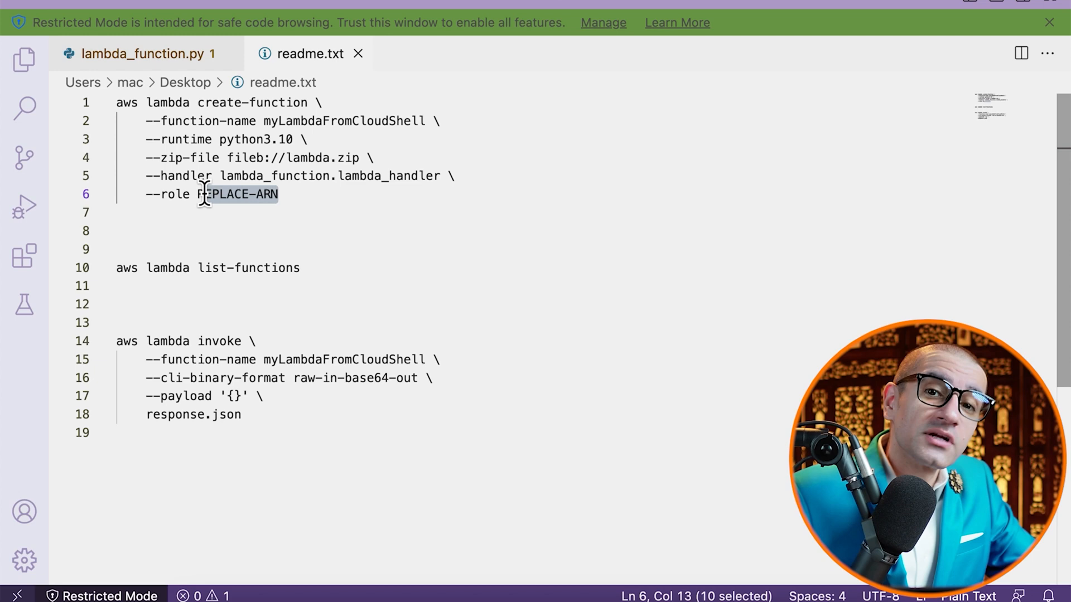
type("arn:aws:iam::928065596197:role/Lambda-Execution-Role-CloudWatchLogsAccess")
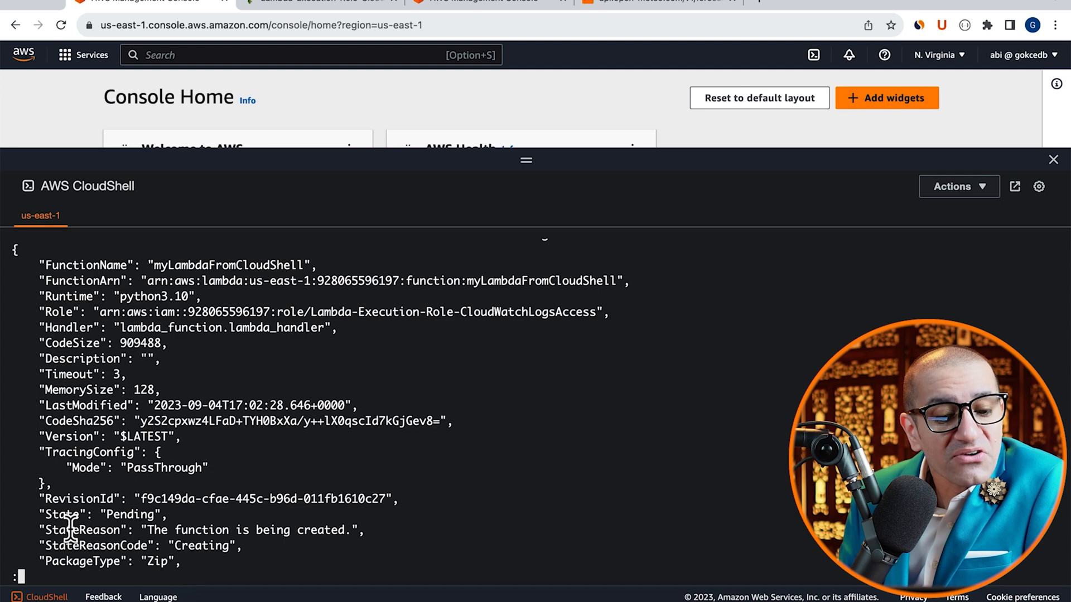
mouse_move(263, 529)
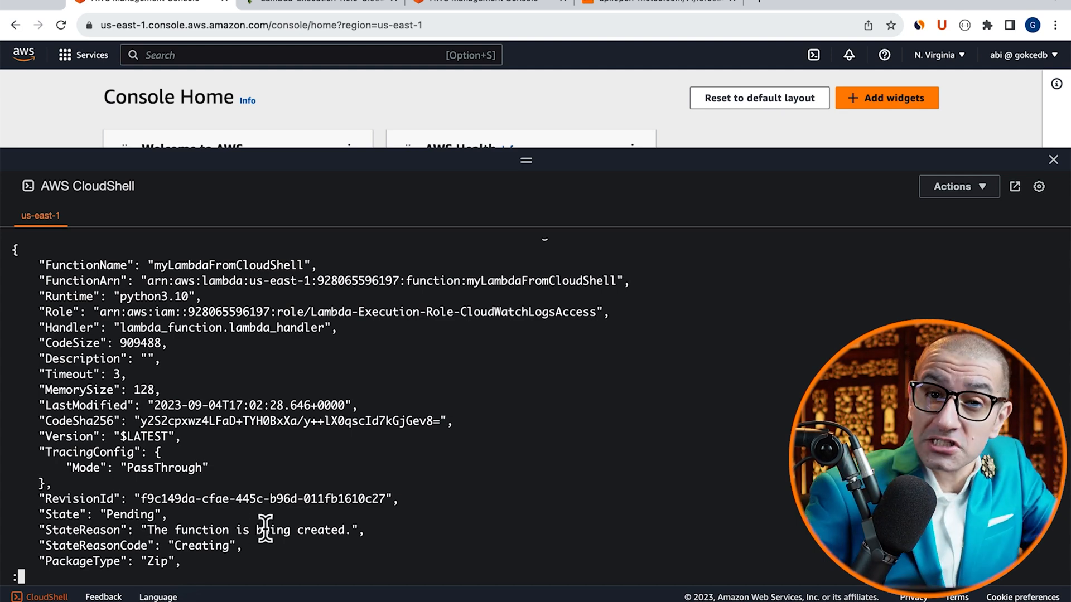
- Scroll the CloudShell output to confirm list-functions returns myLambdaFromCloudShell
scroll("down", 3)
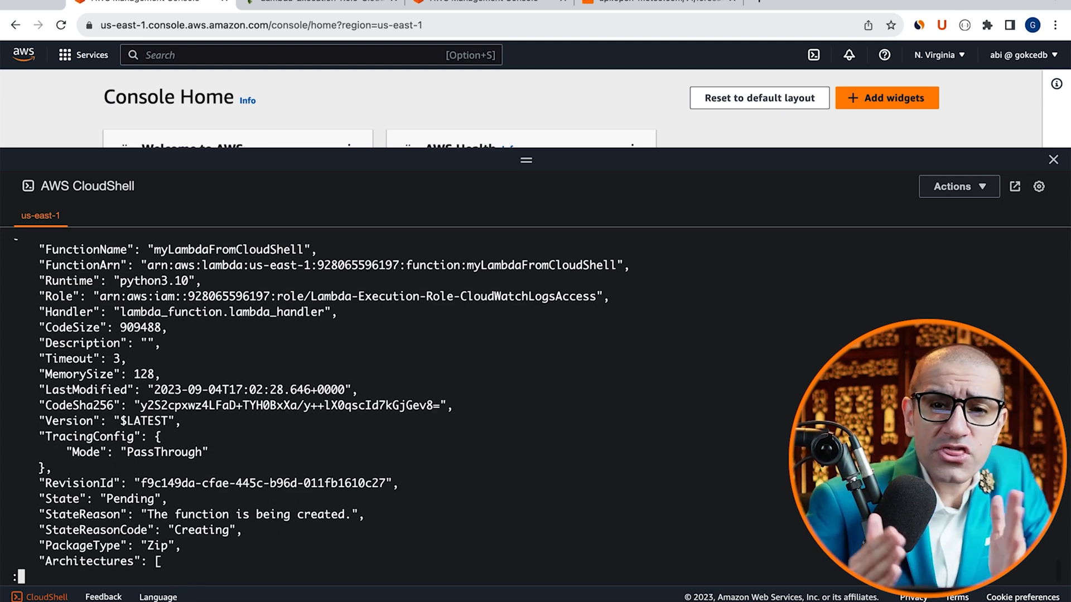
scroll("down", 3)
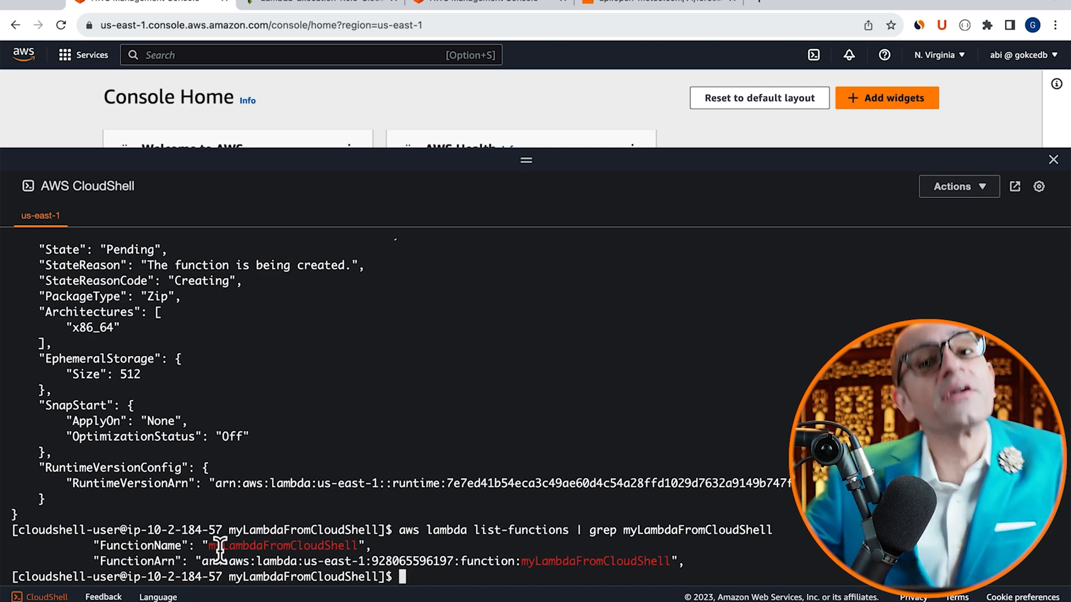
mouse_move(137, 562)
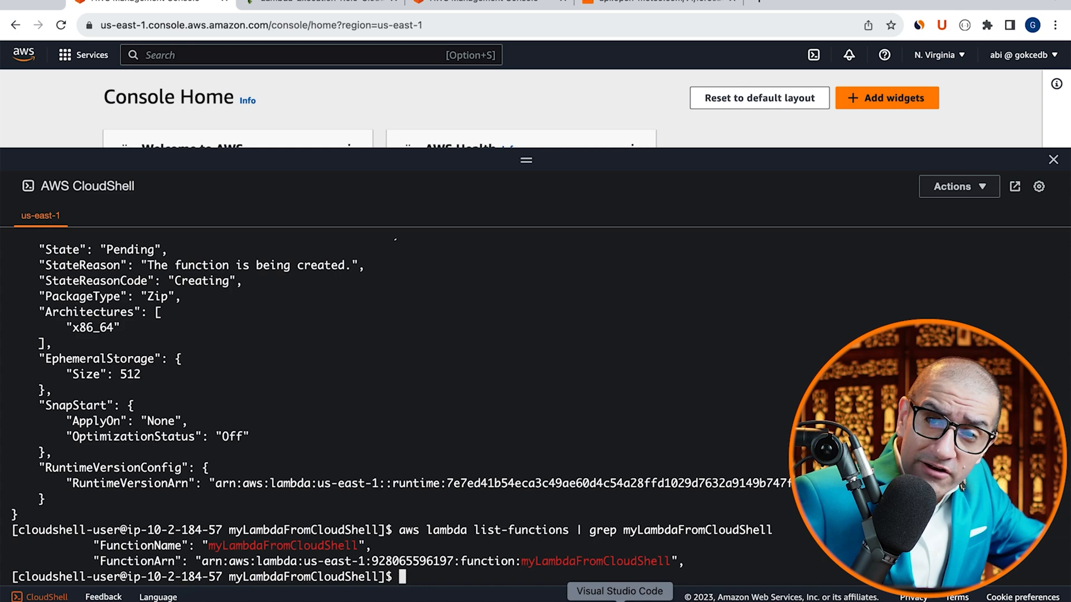
- Run the copied aws lambda invoke command in CloudShell and display response.json
left_click(618, 591)
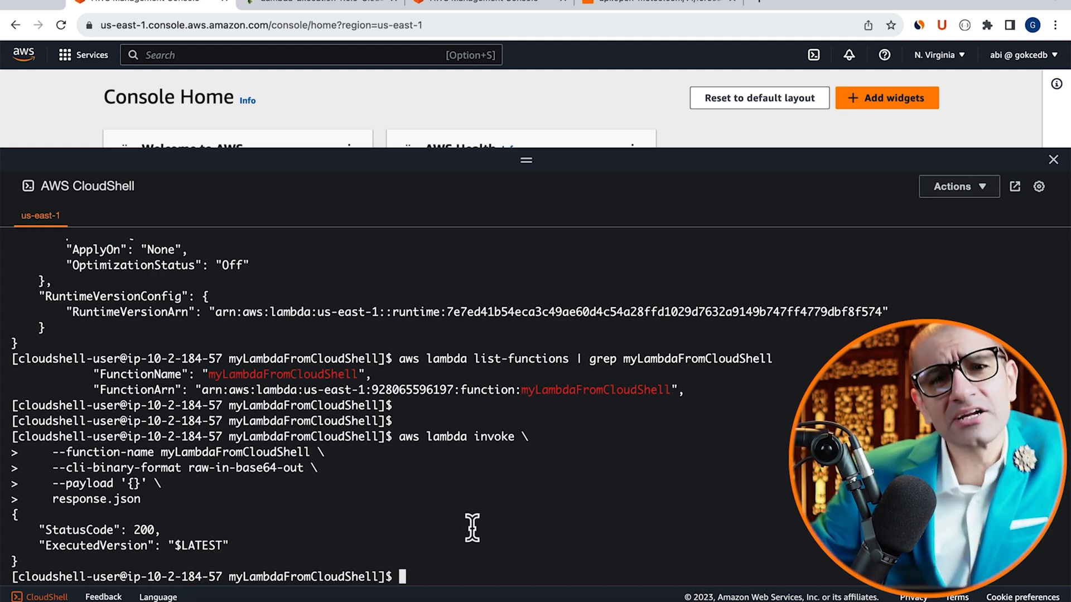
type("cat")
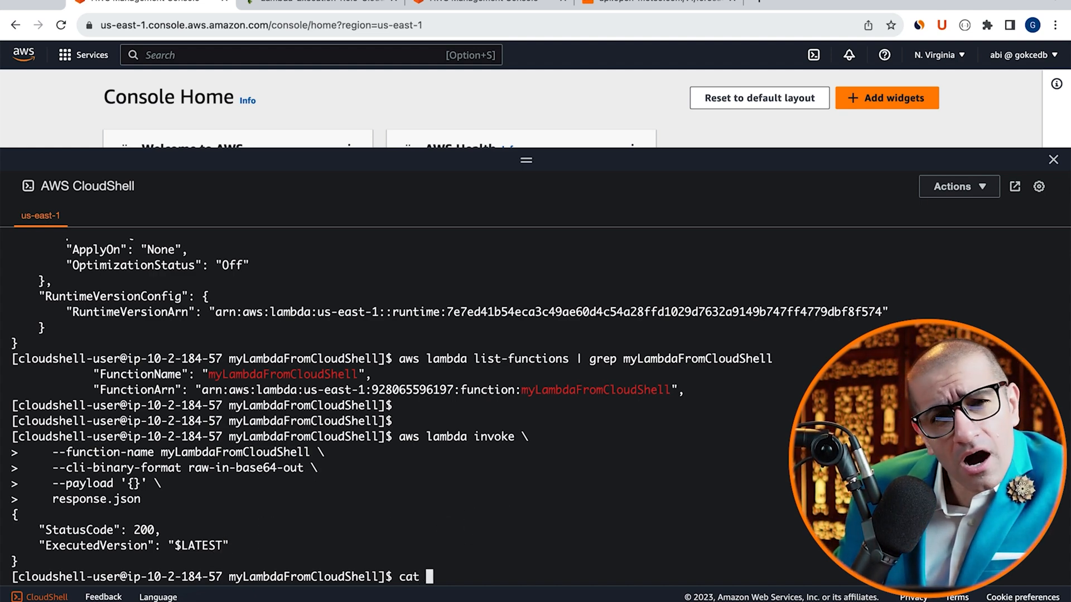
type("respo")
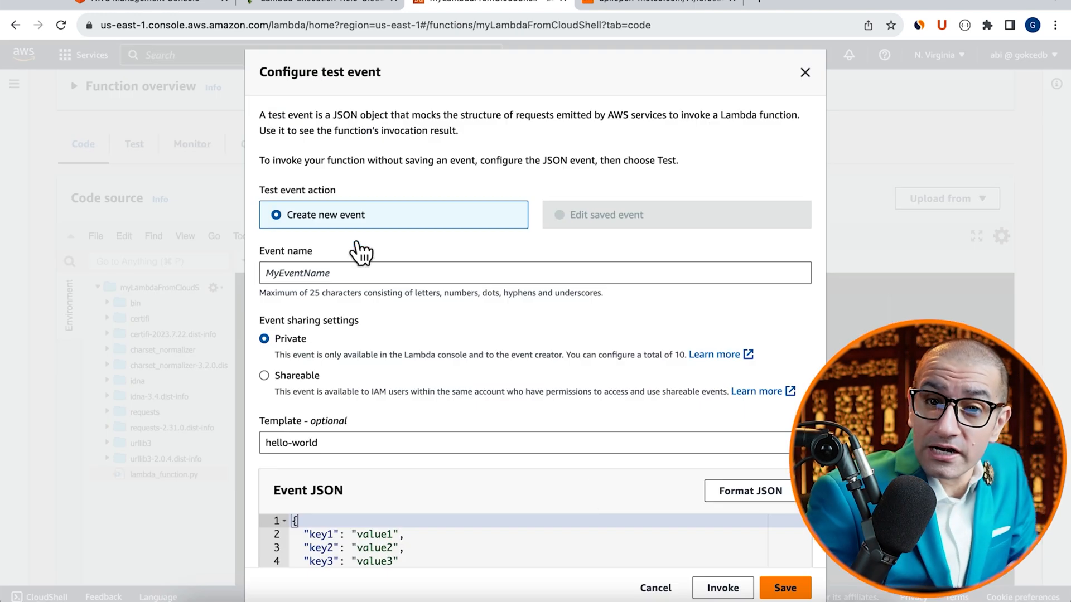
- Invoke the new test event, returning 'Current temperature in NYC is 90.8 degrees F'
left_click(721, 588)
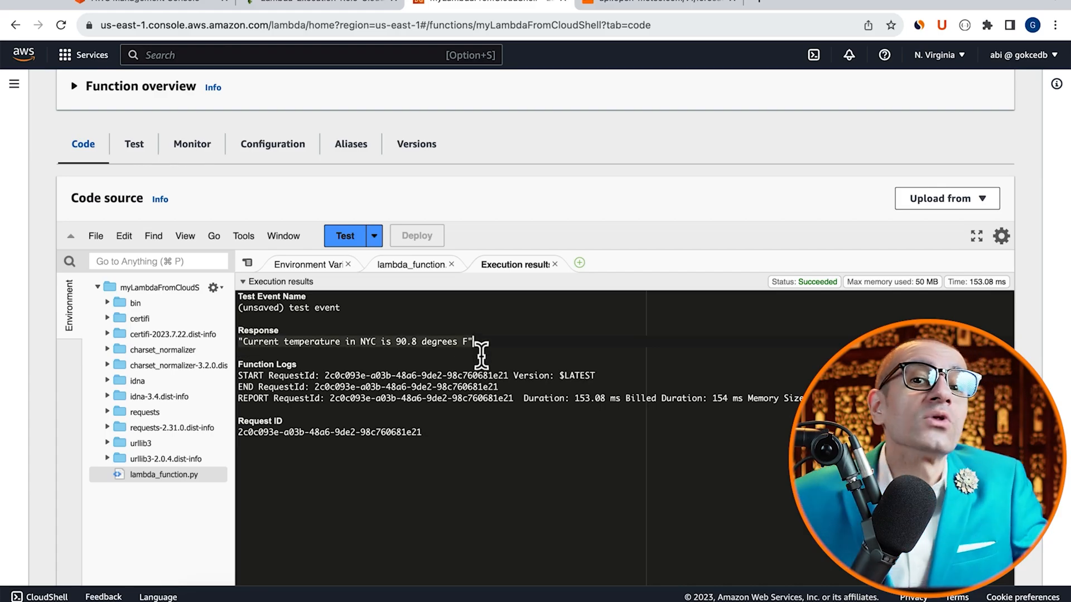